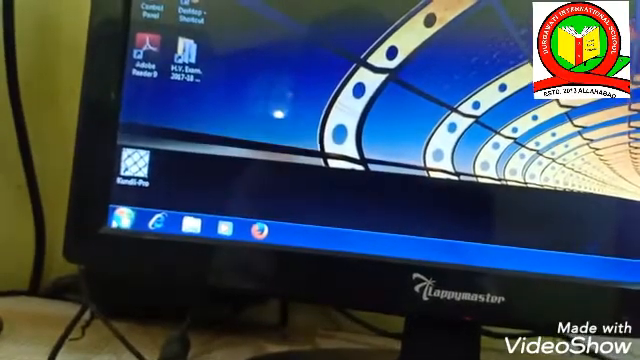
Step: Show the Start menu with its installed programs and system shortcuts
left_click(118, 220)
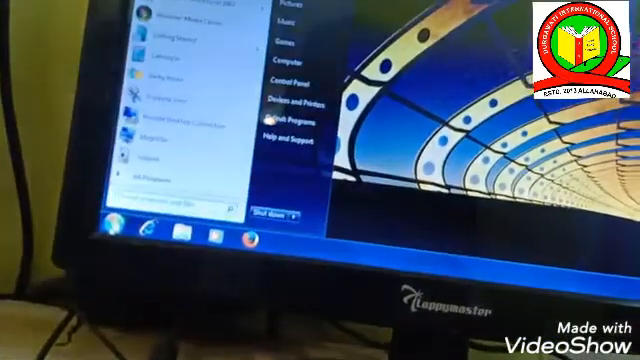